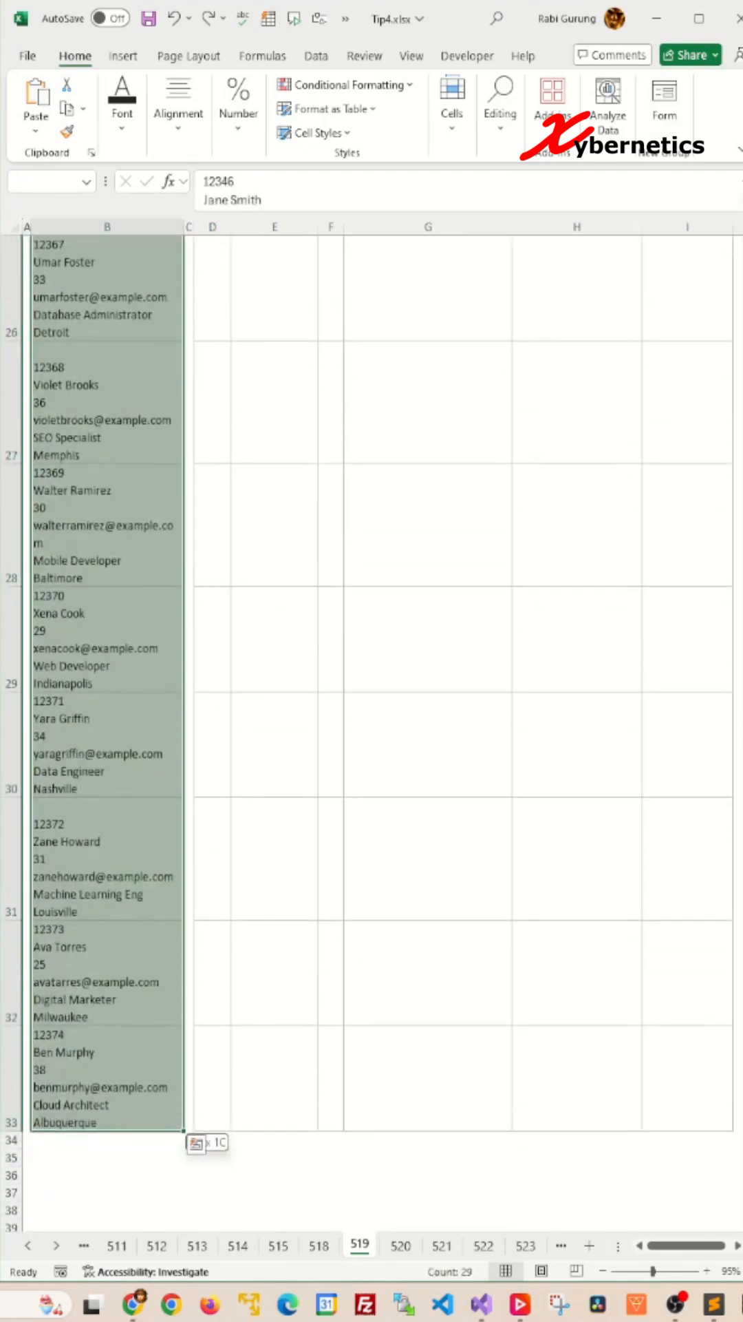
Scroll back to the top of the sheet with the RAW range B5:B33 selected
scroll(up, 3)
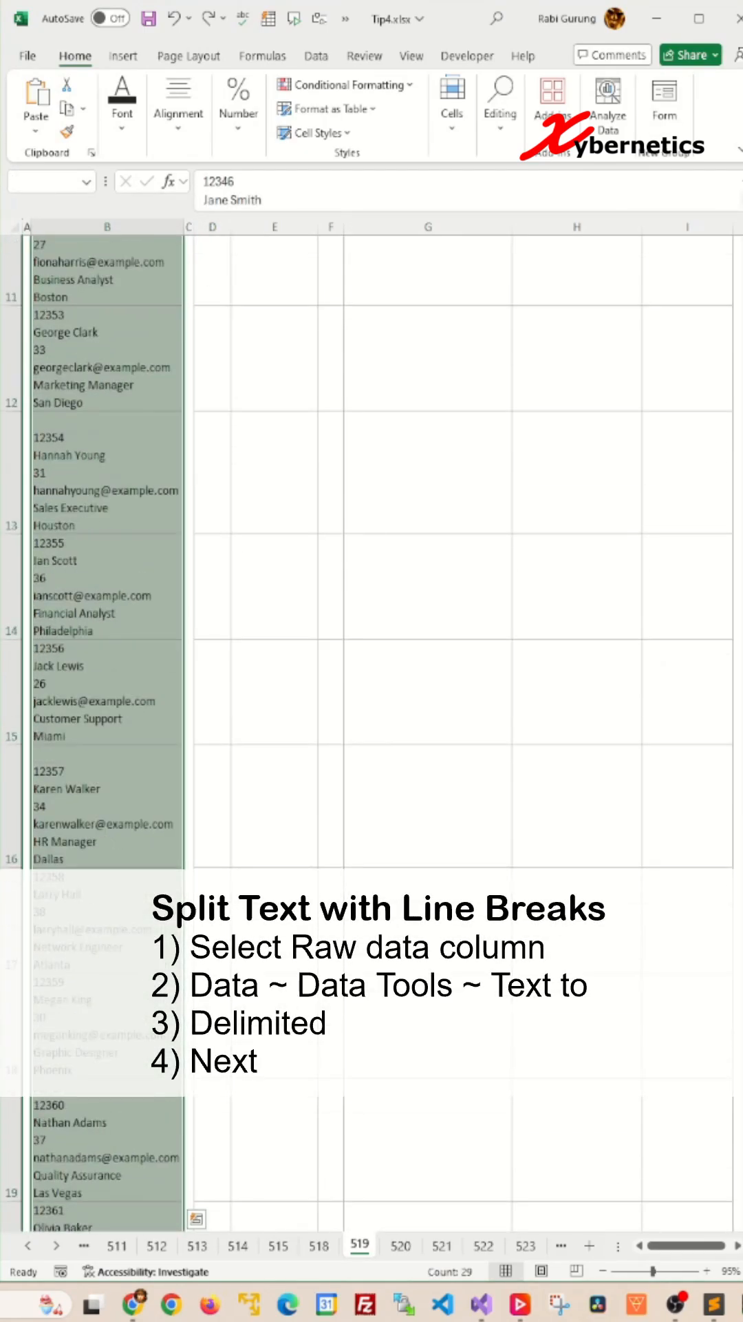
scroll(up, 3)
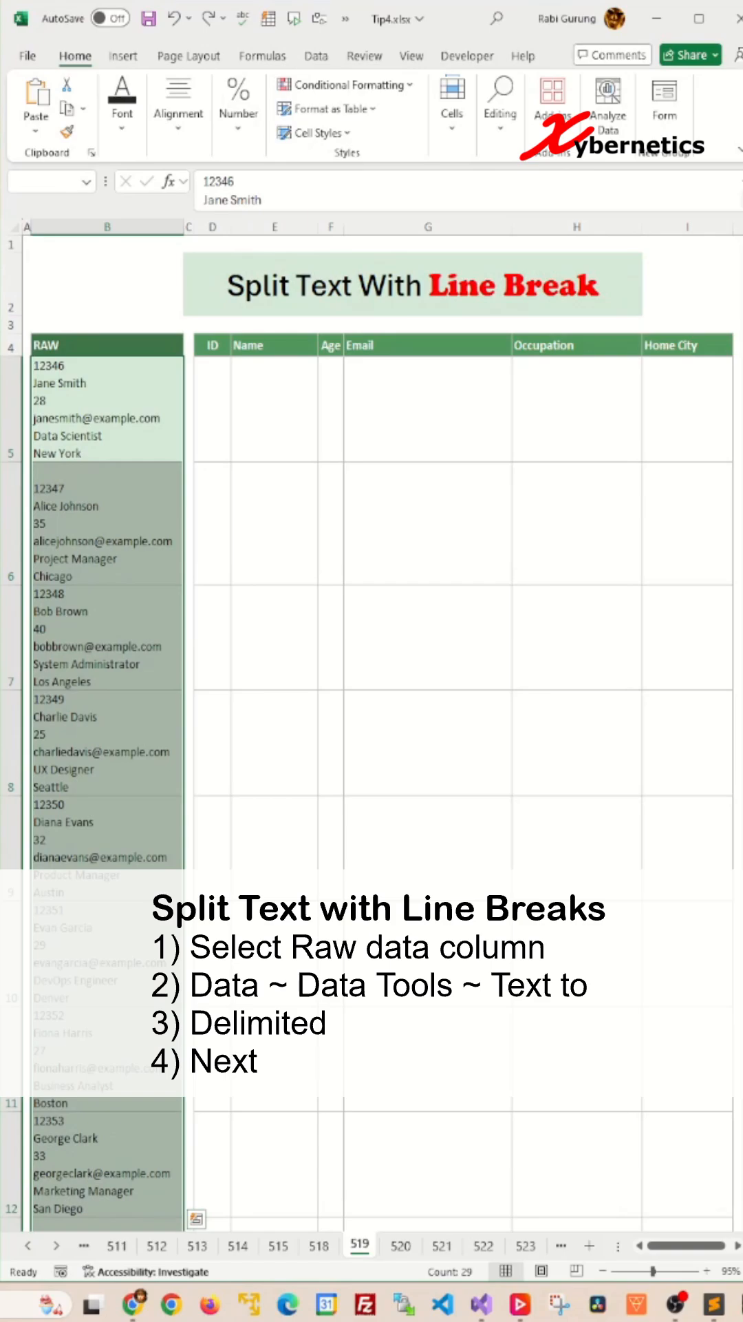
Start Text to Columns from the Data Tools group for the selected RAW records
click(316, 55)
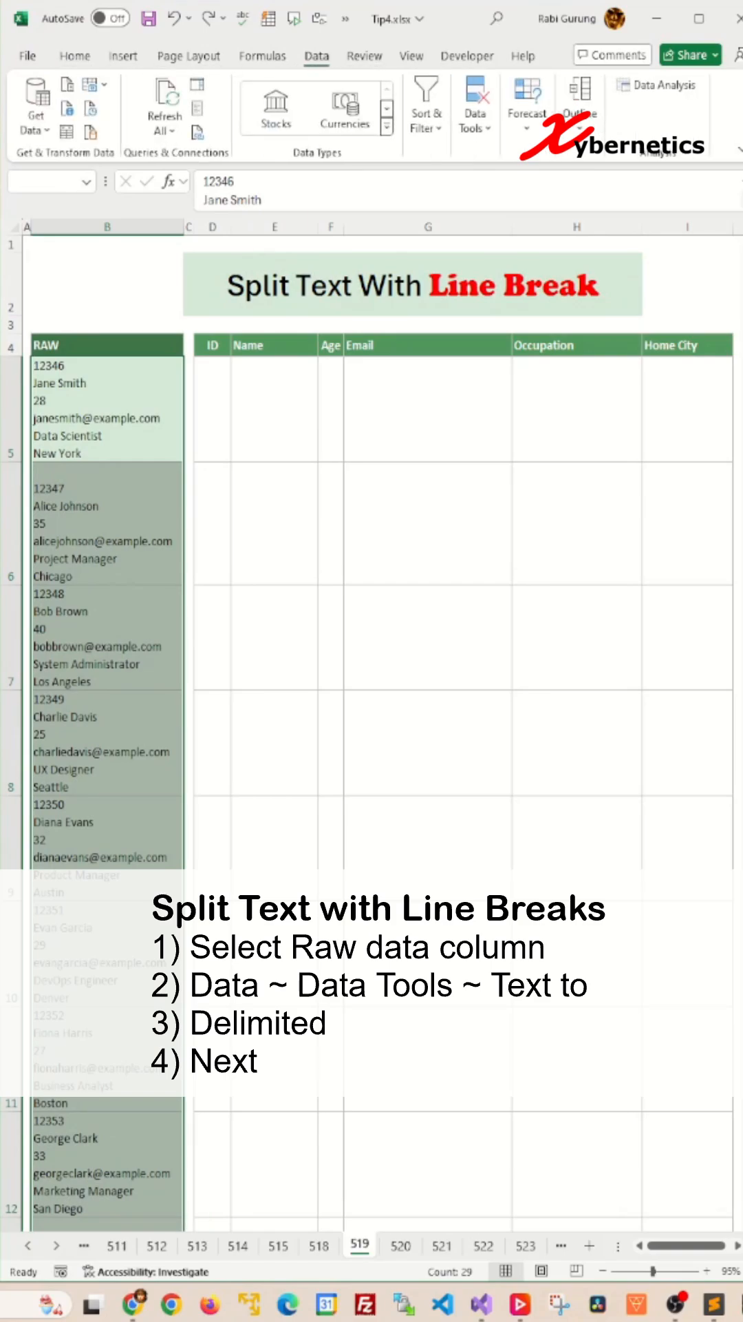
click(474, 105)
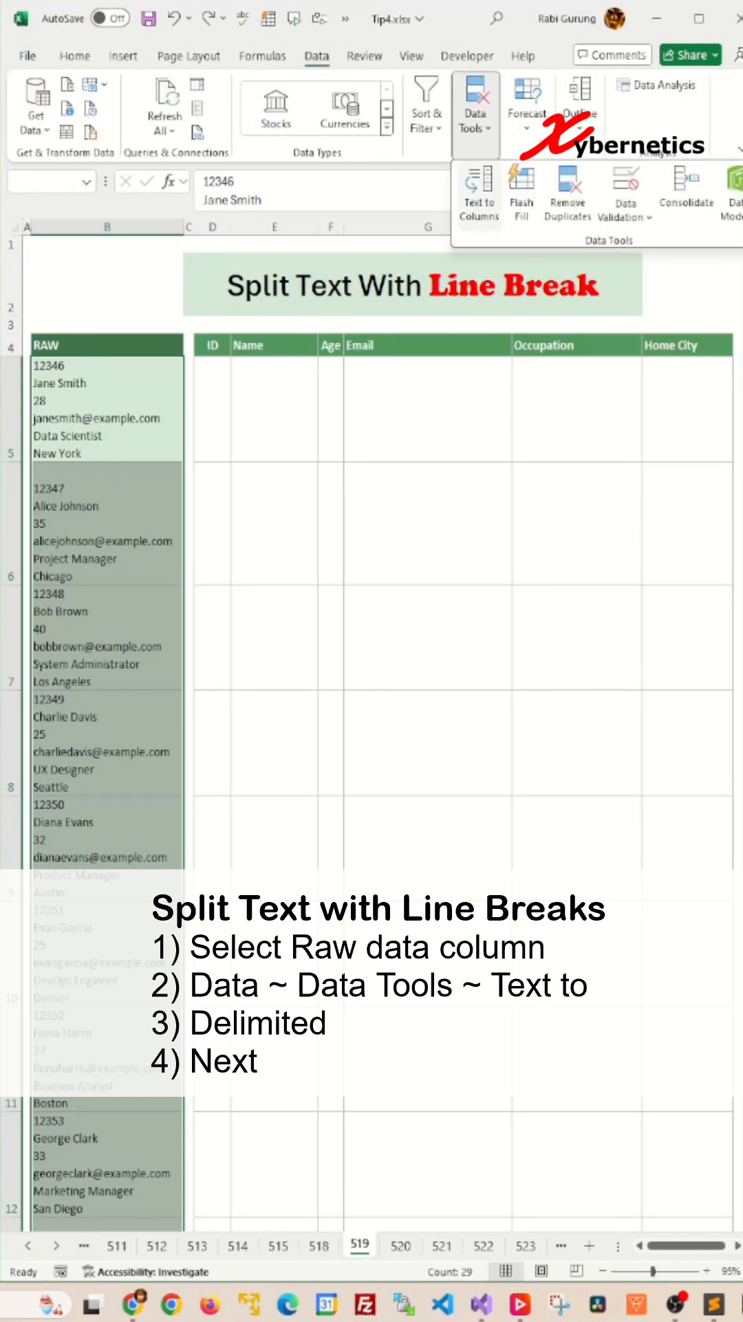
click(479, 190)
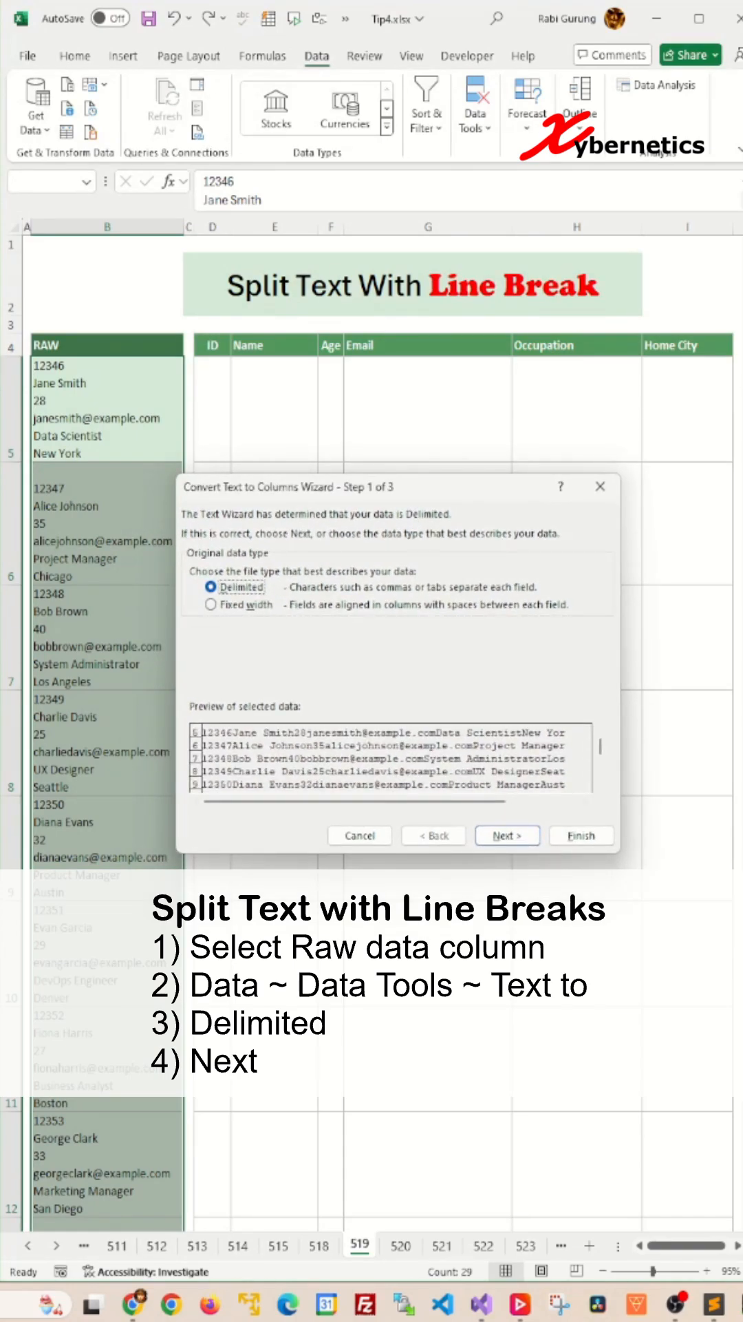
Keep Delimited, then replace the Tab separator with a custom line-break delimiter (Ctrl+J)
click(507, 836)
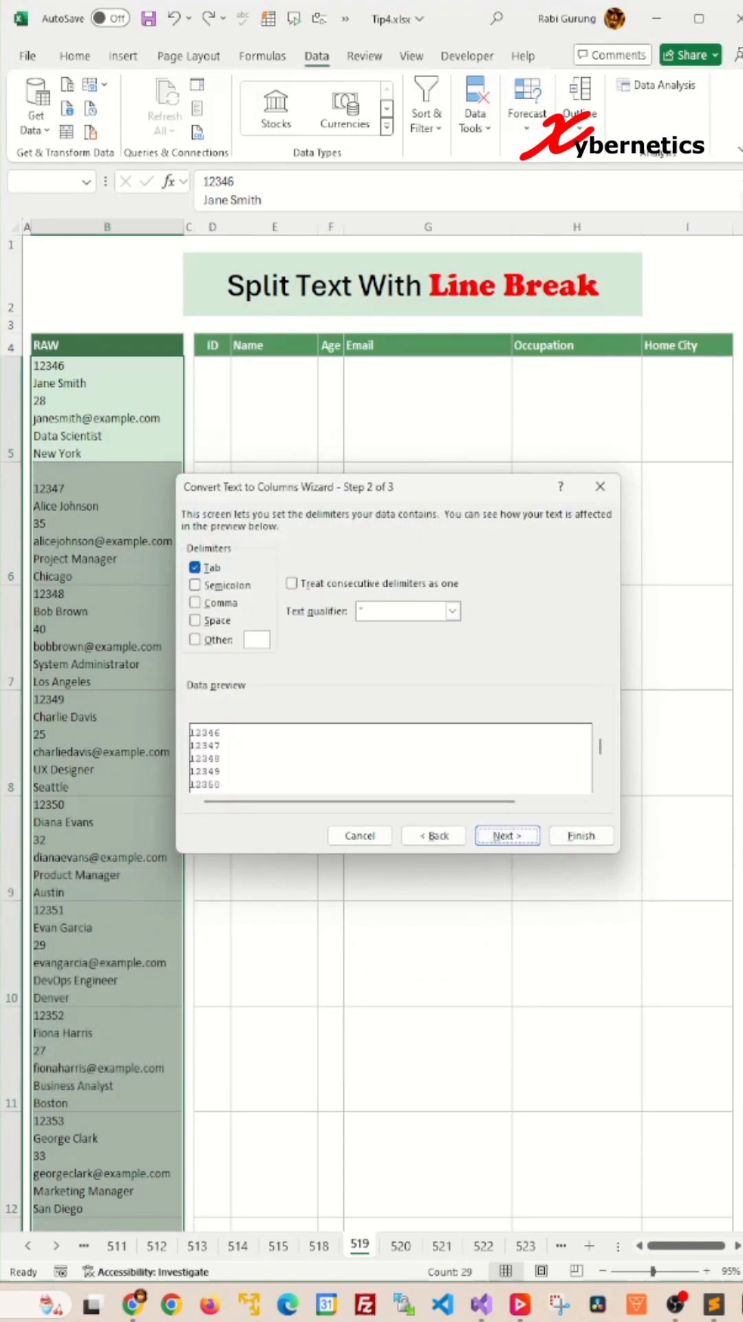
click(195, 566)
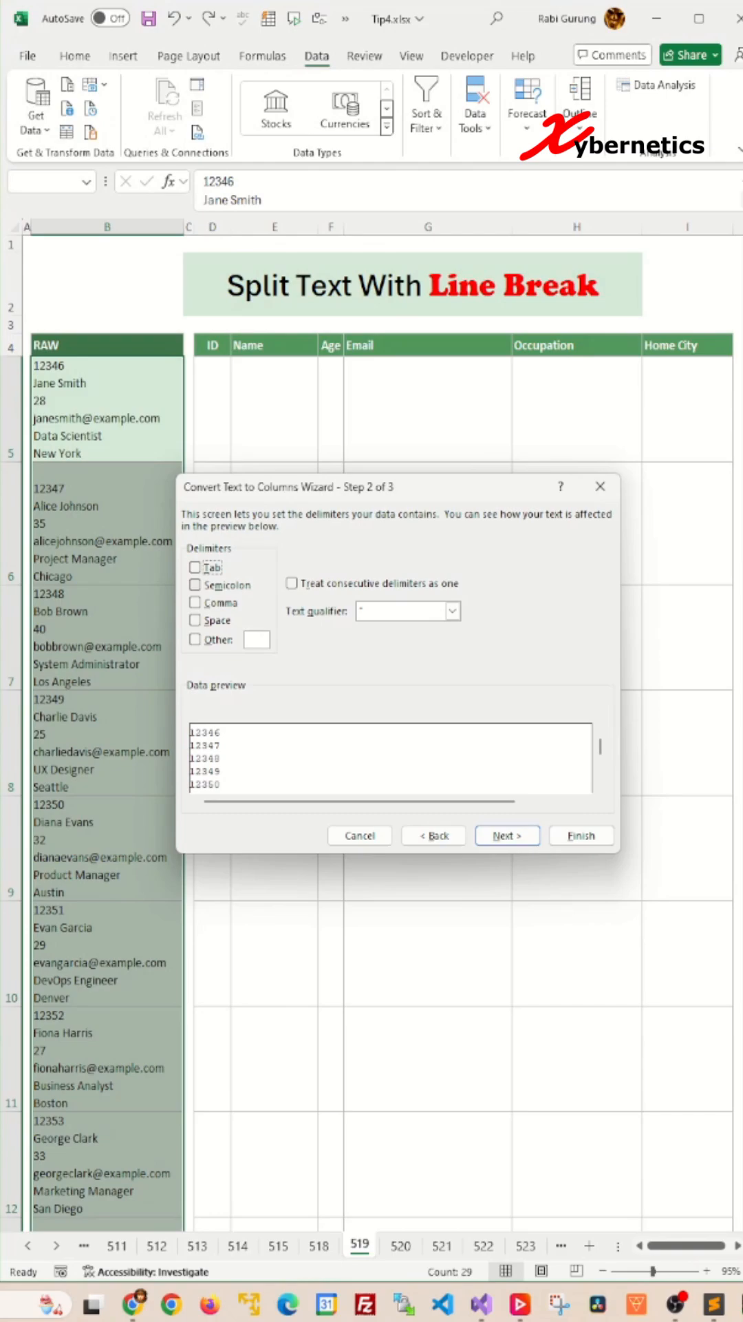
click(196, 639)
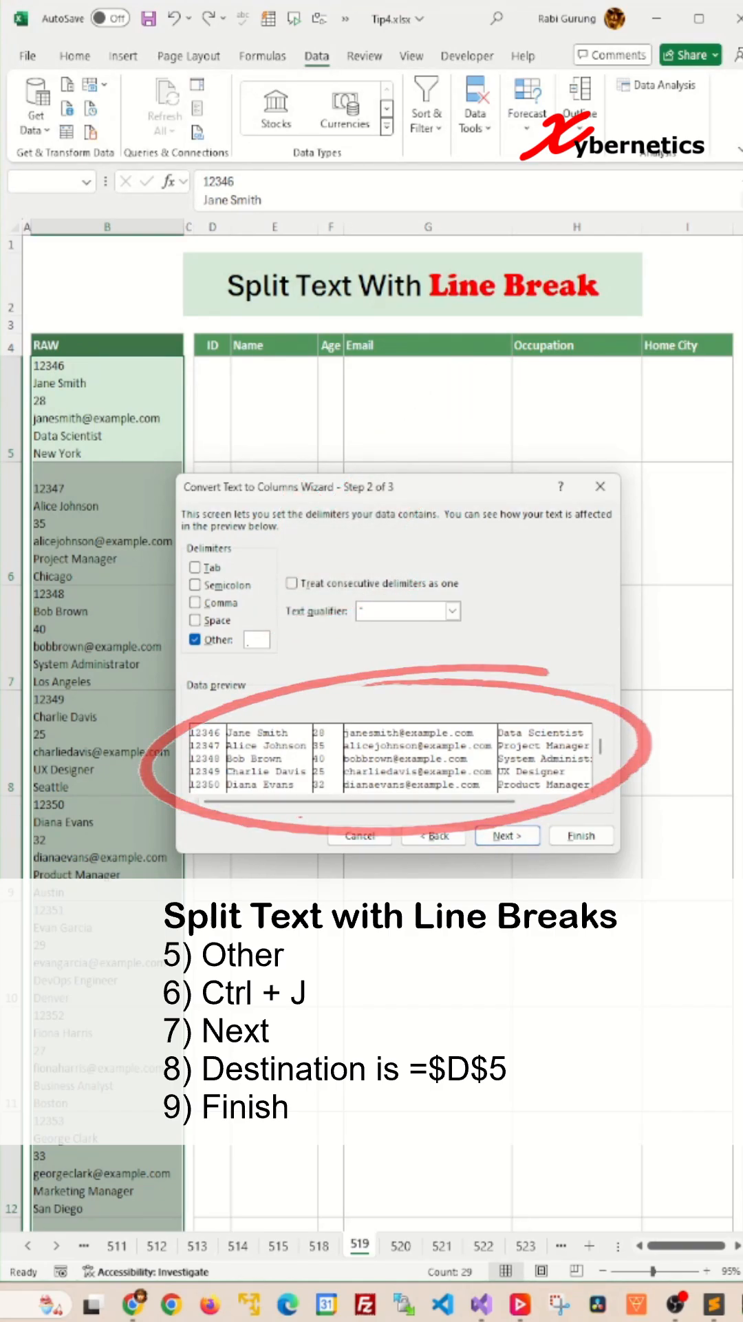
Set the destination to =$D$5 and finish, splitting the records into six columns
click(507, 835)
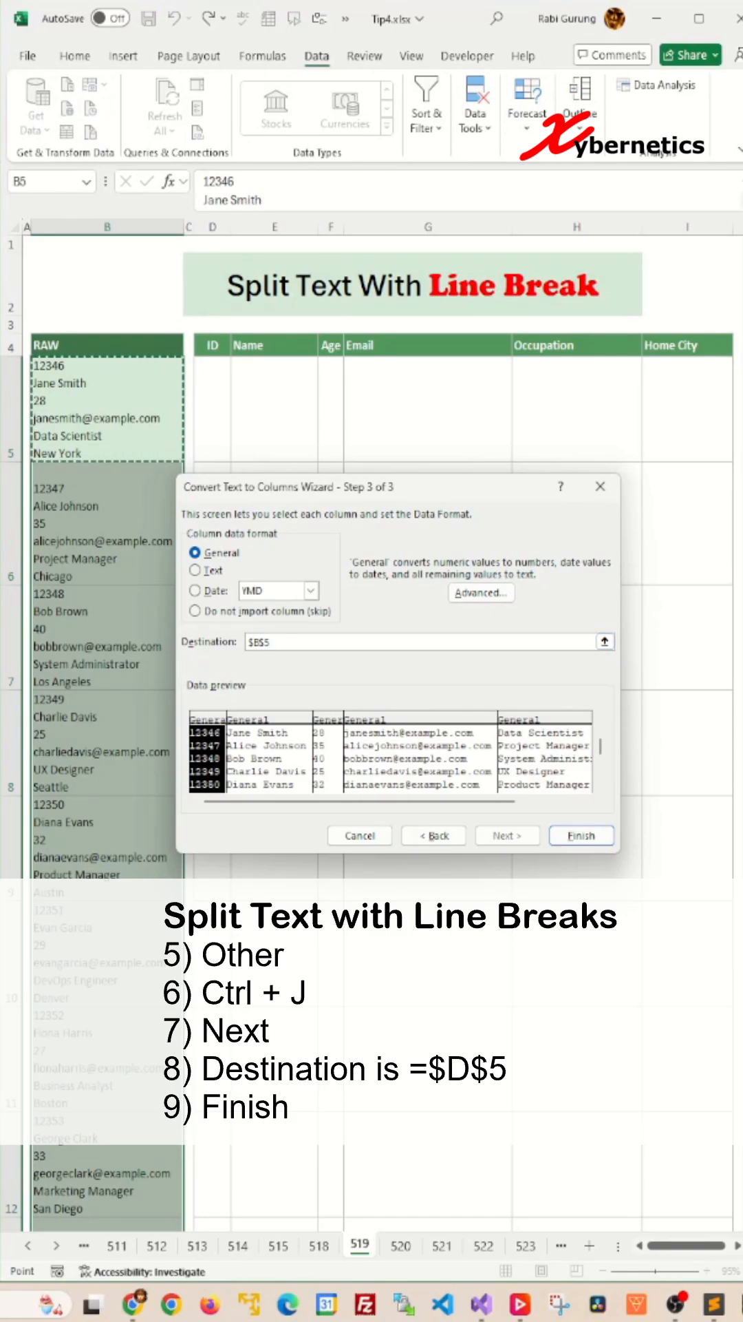
click(604, 640)
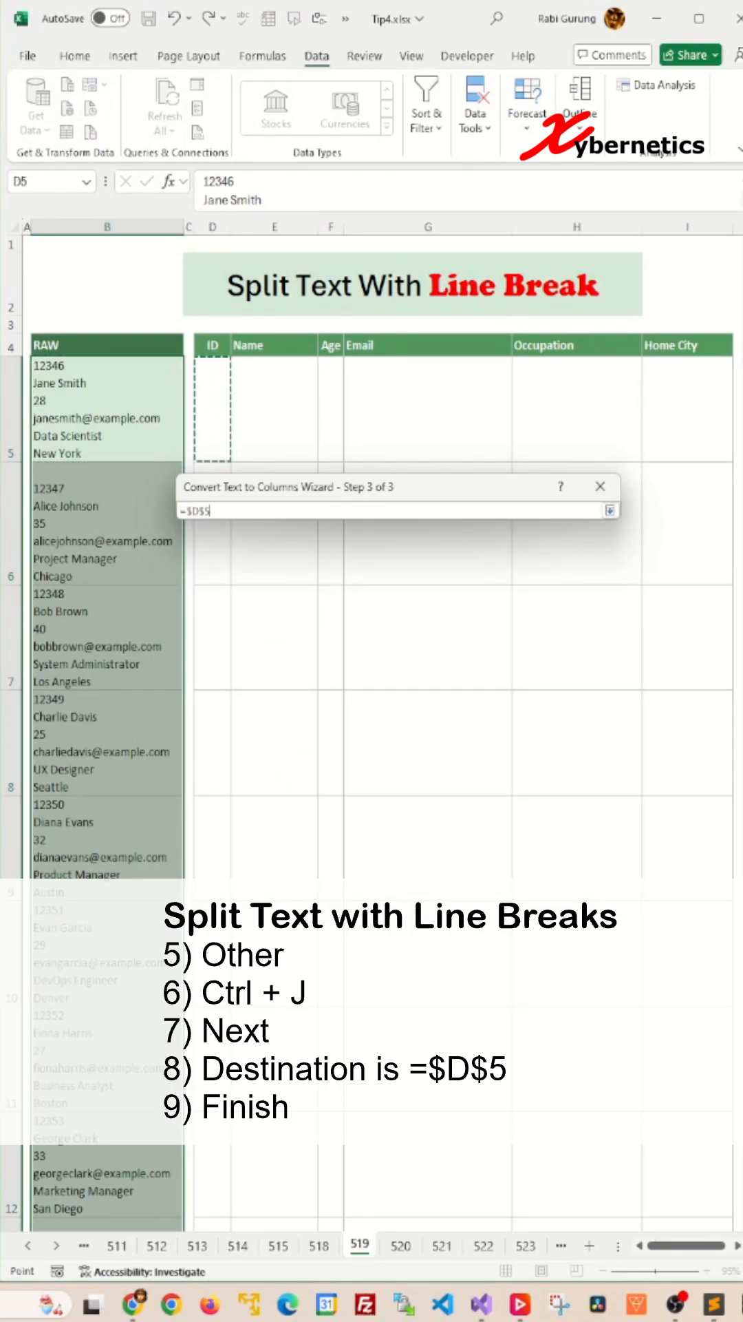
click(434, 834)
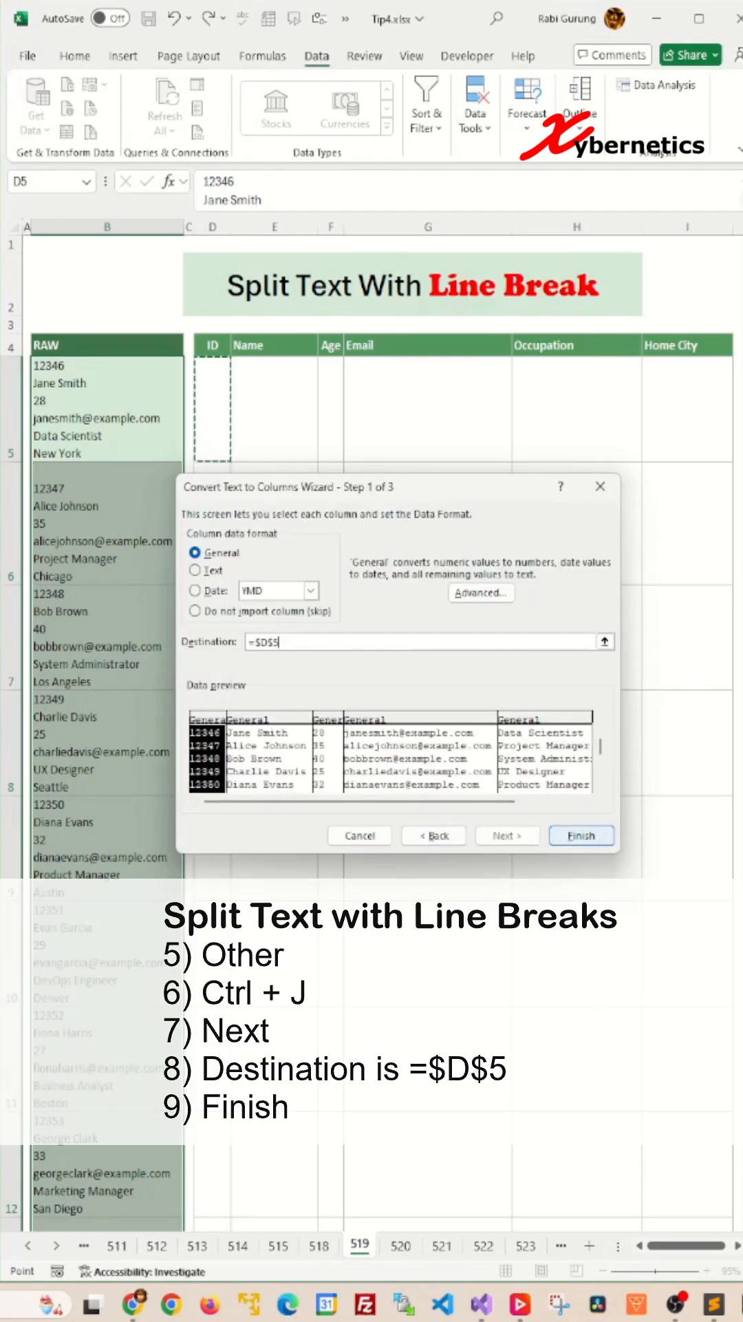
click(579, 836)
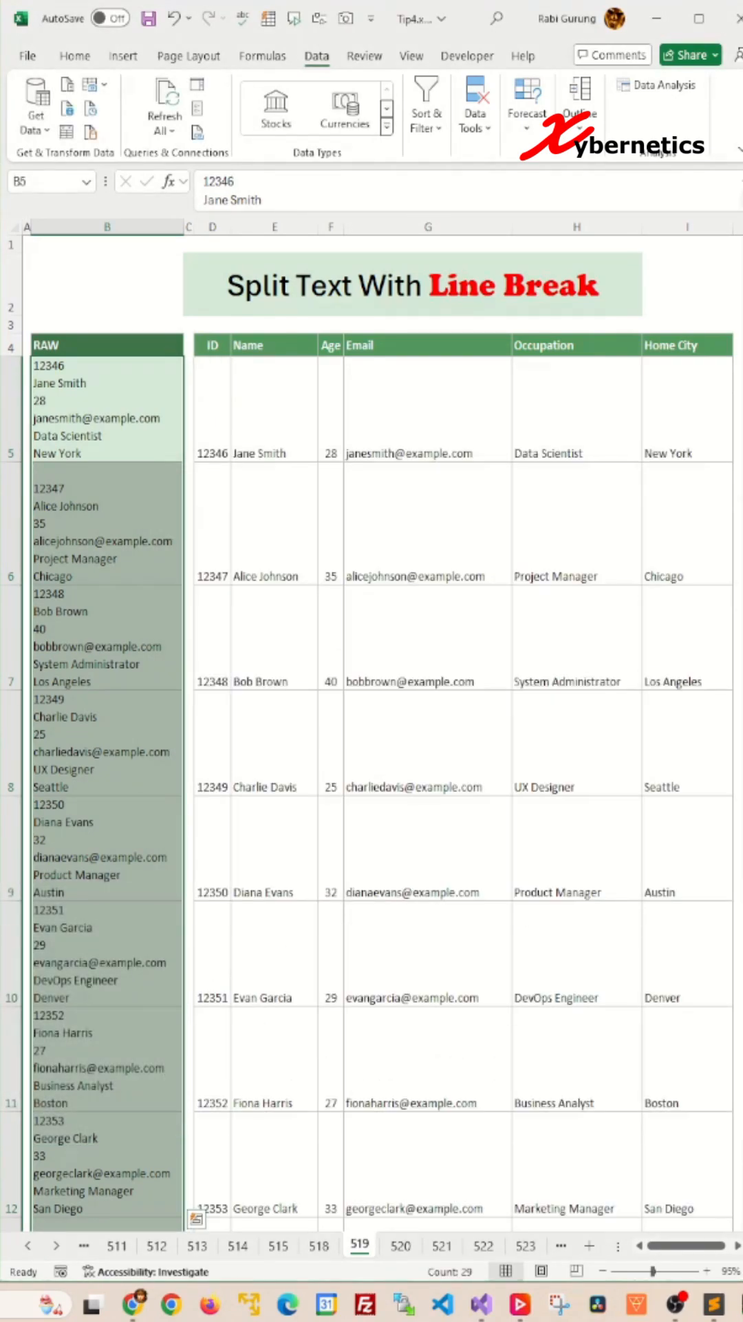